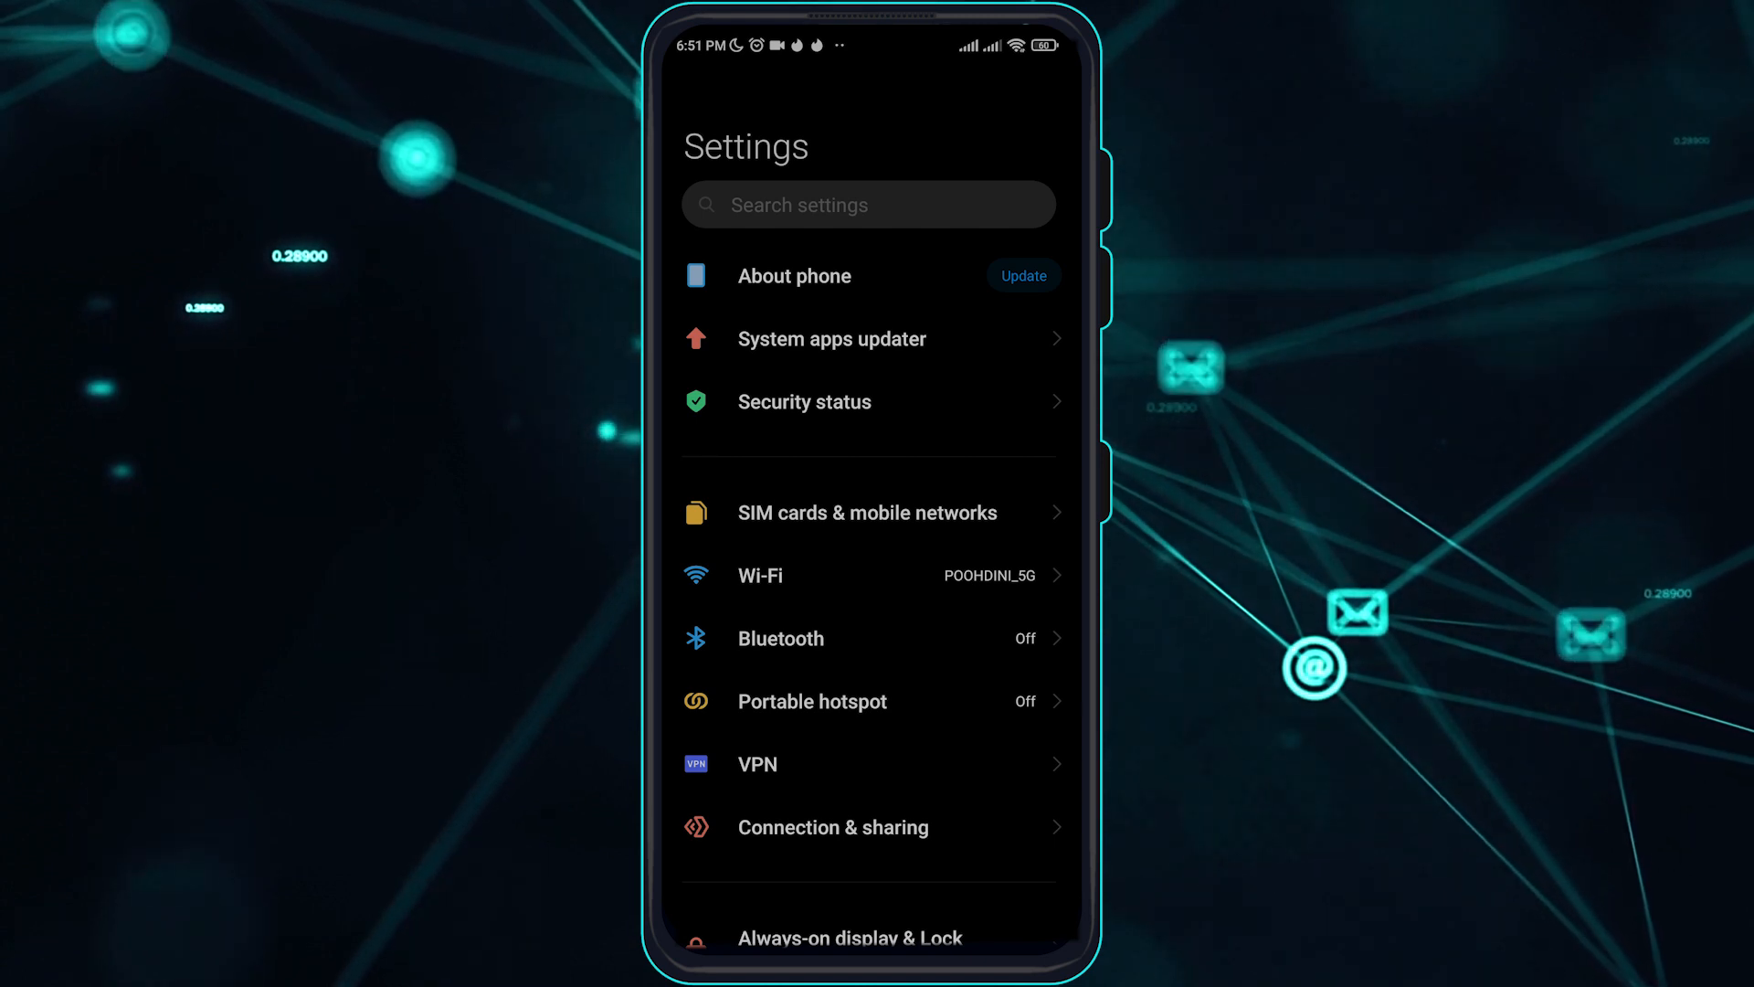
Search the settings for 'fate', view the results, then abandon that search
click(993, 212)
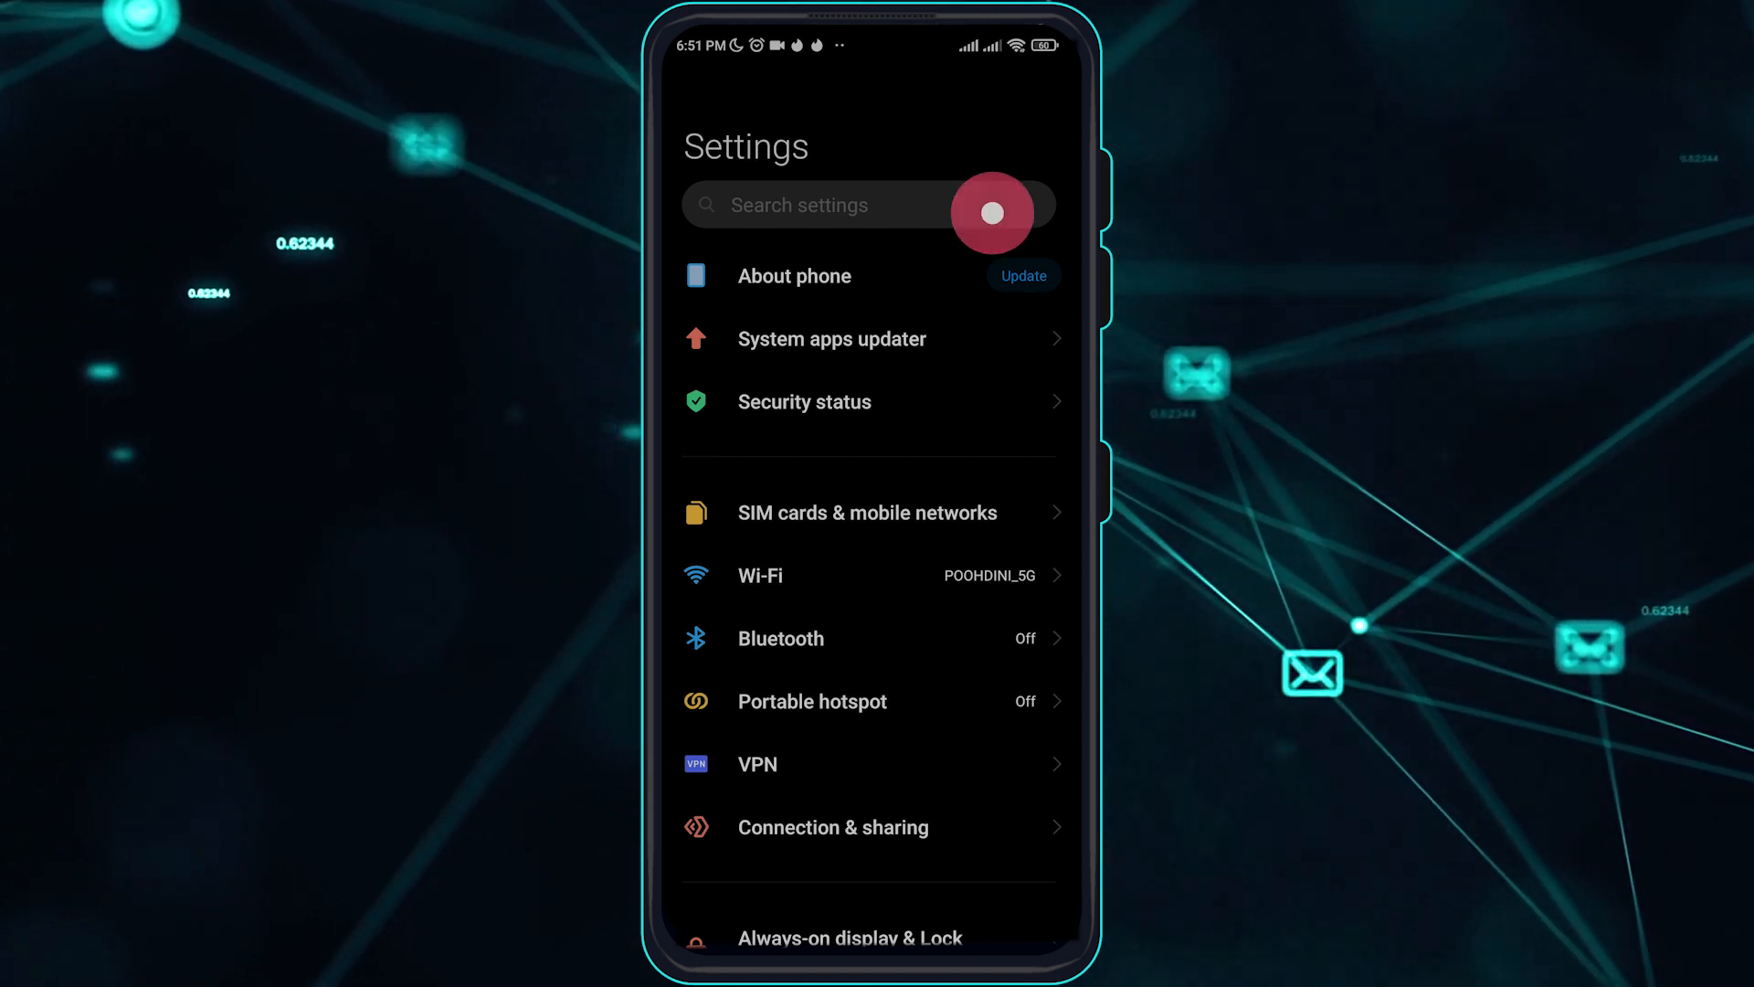
text(fate)
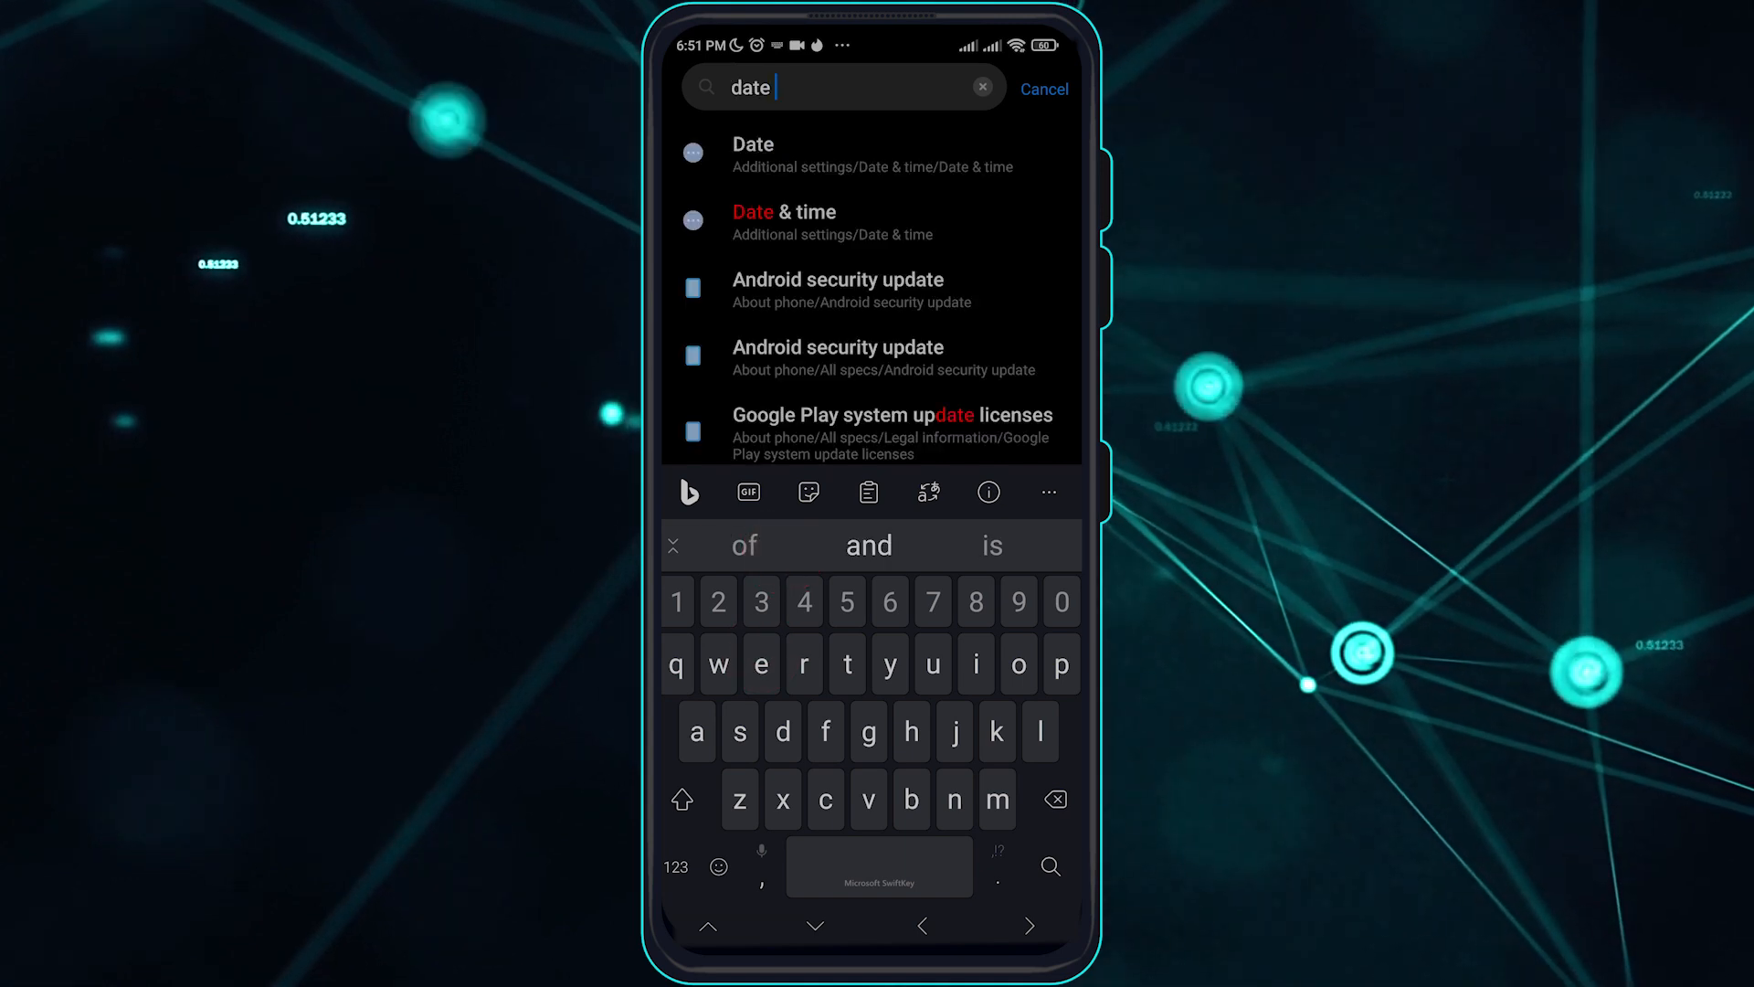
click(907, 398)
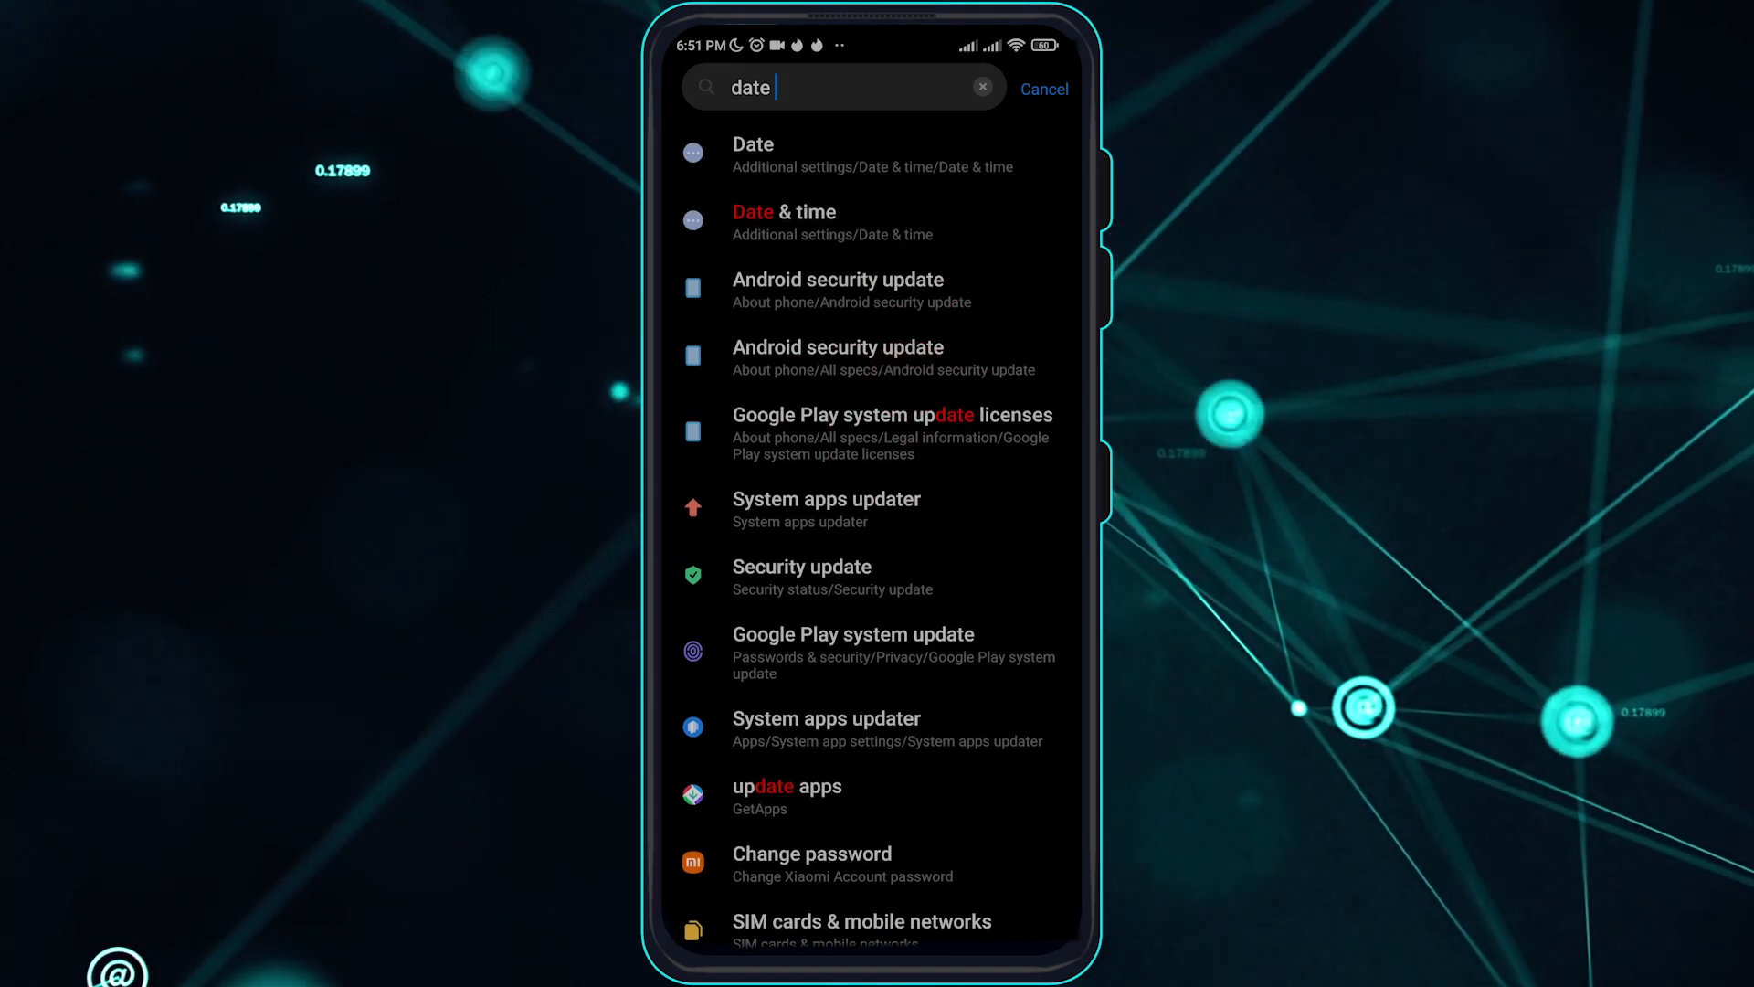
click(1043, 87)
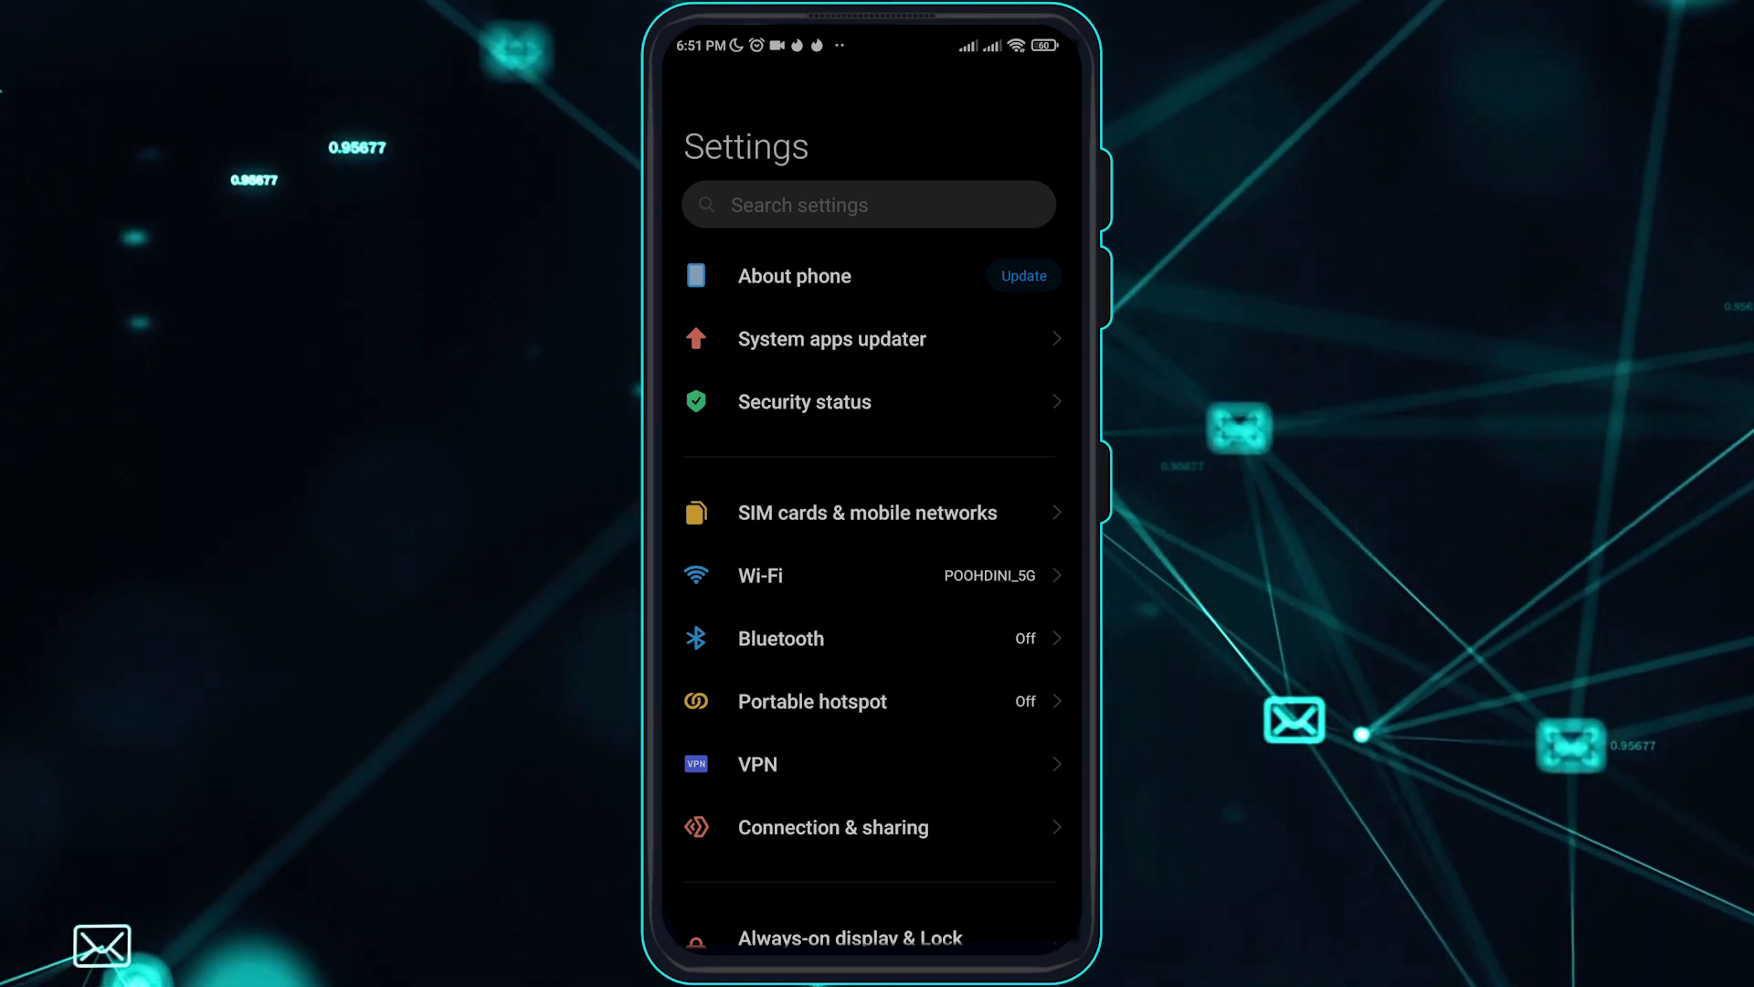
Search 'manage', clear Google Play services' cache to 0 B and return to its App info
click(868, 205)
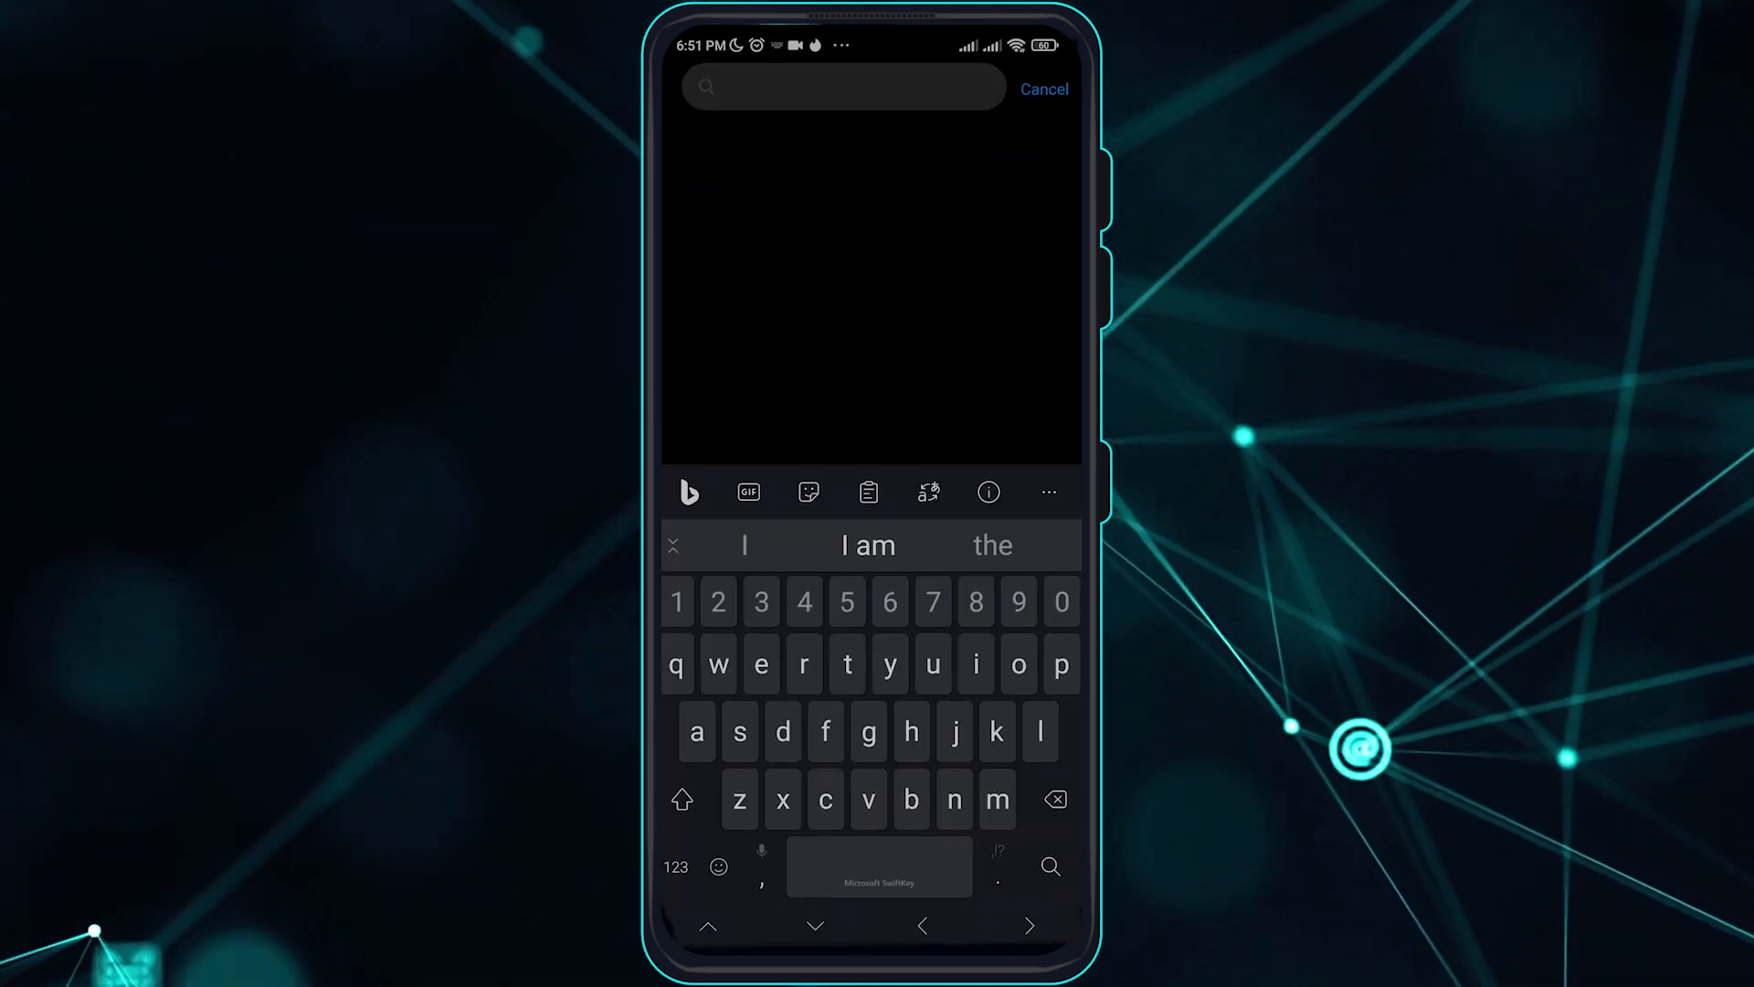
text(manage)
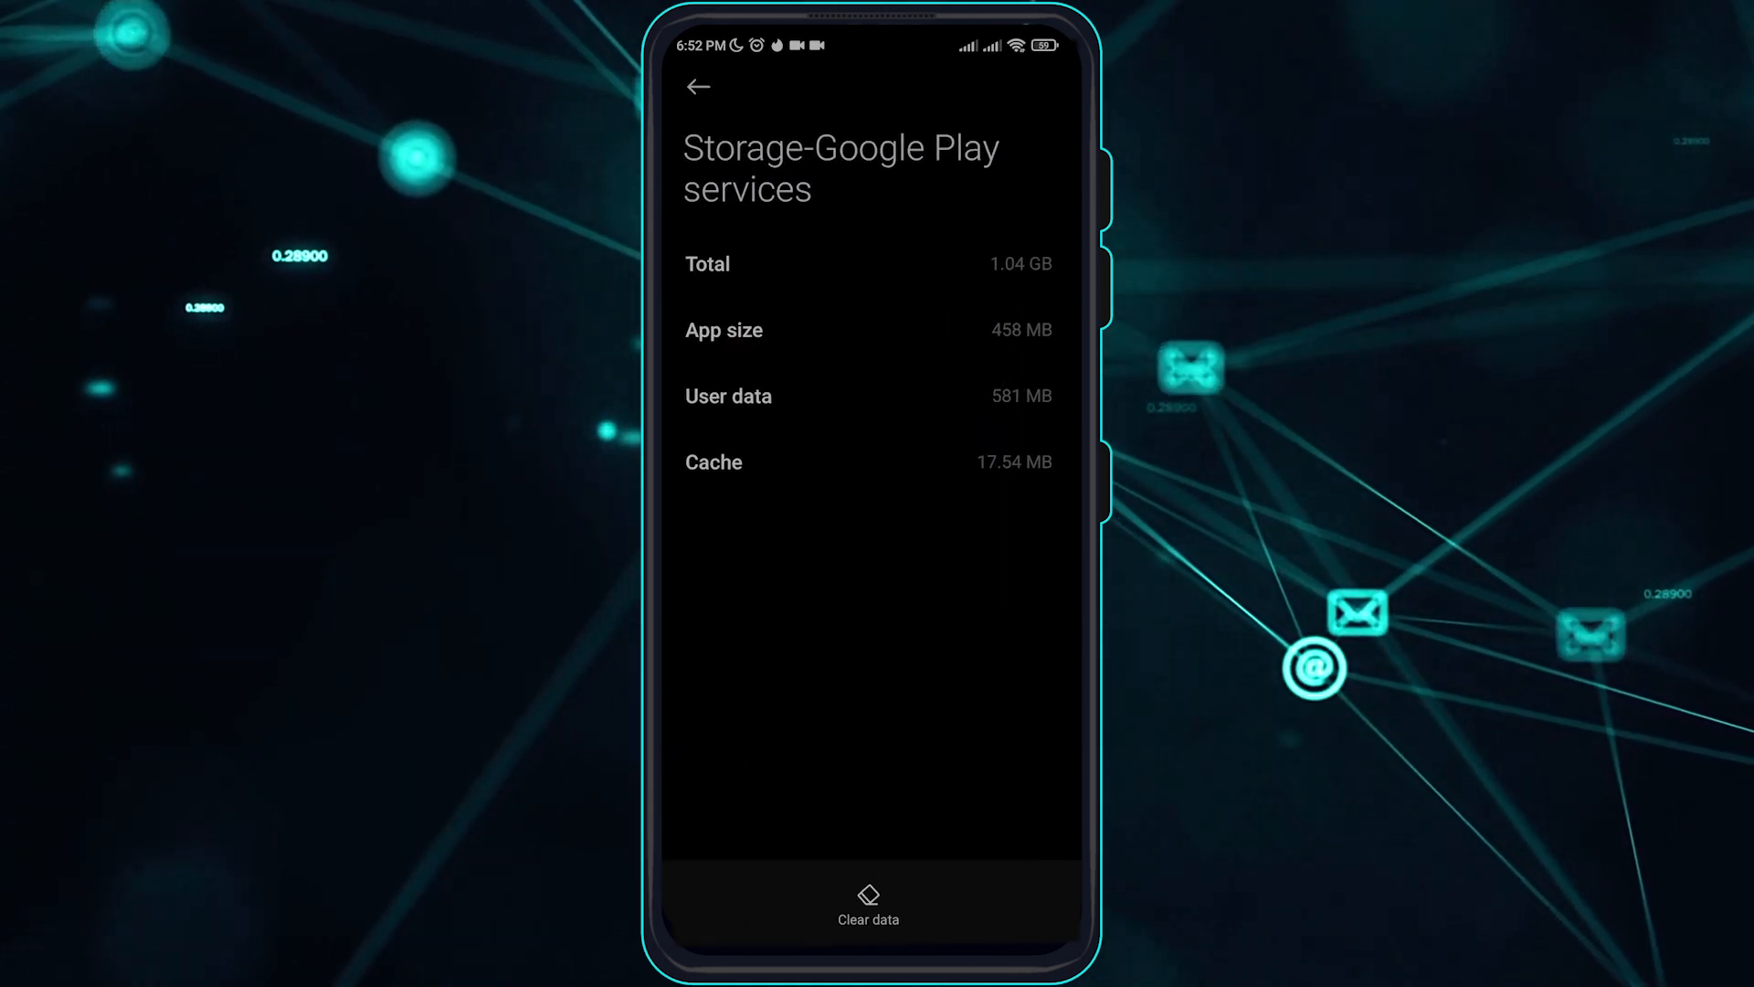
click(866, 903)
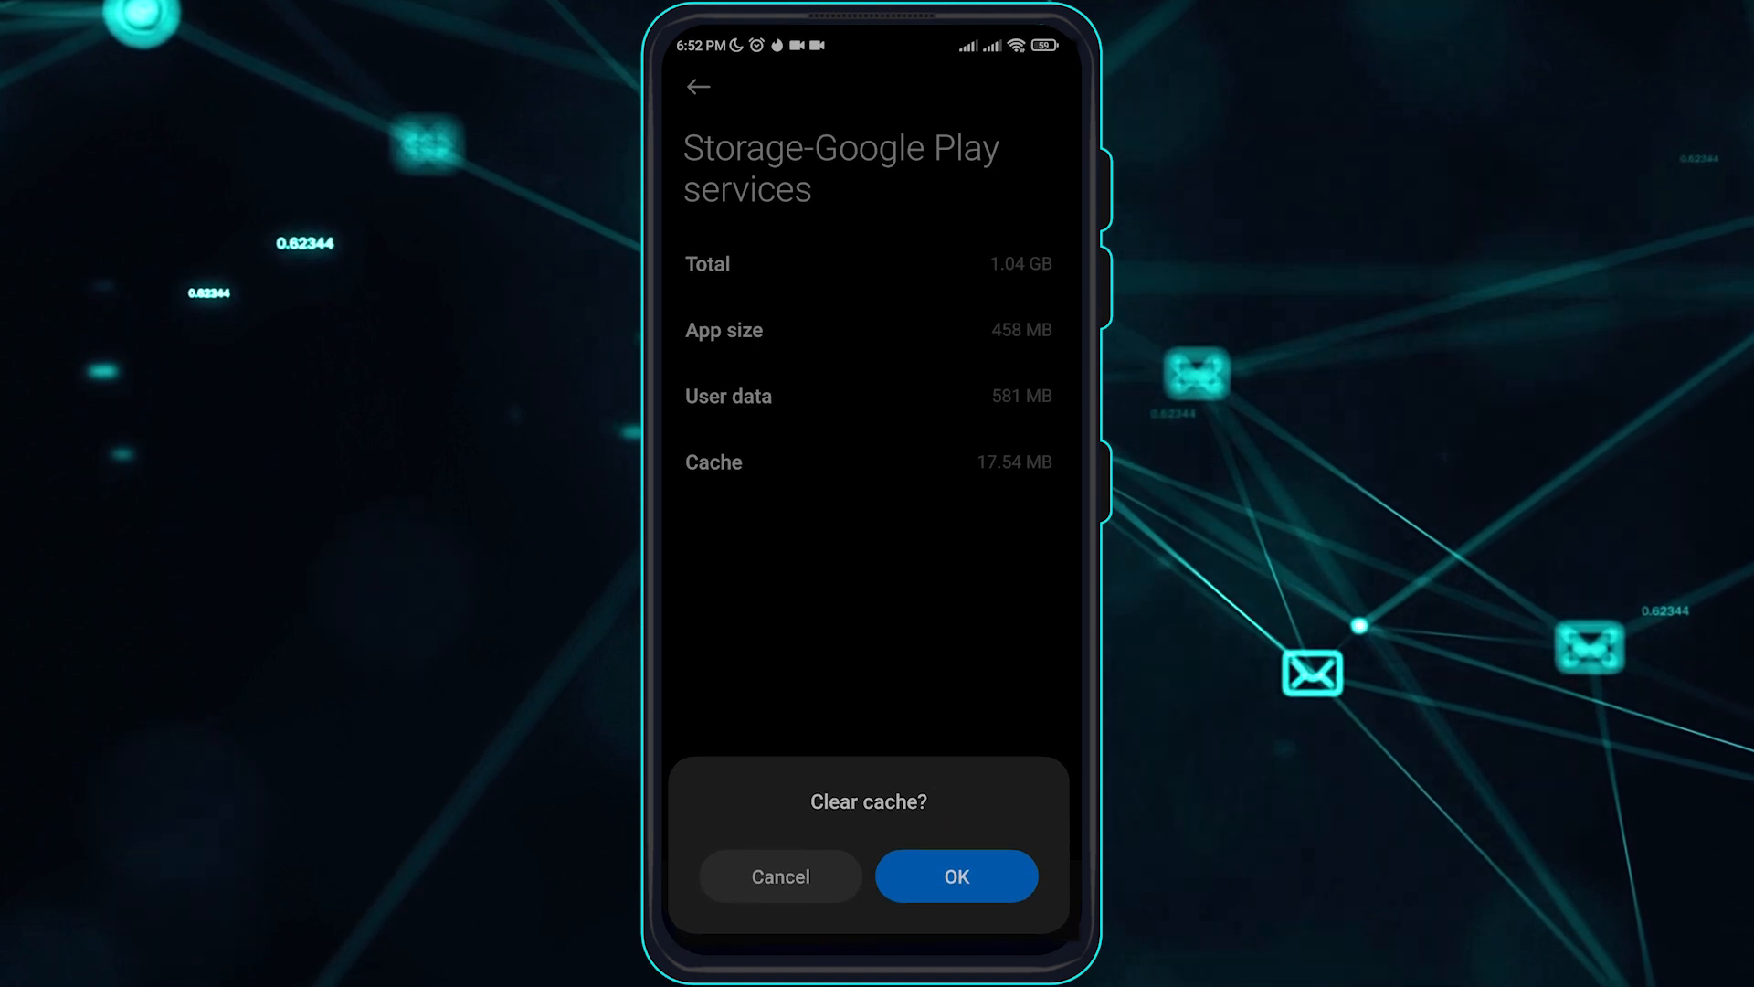
click(958, 875)
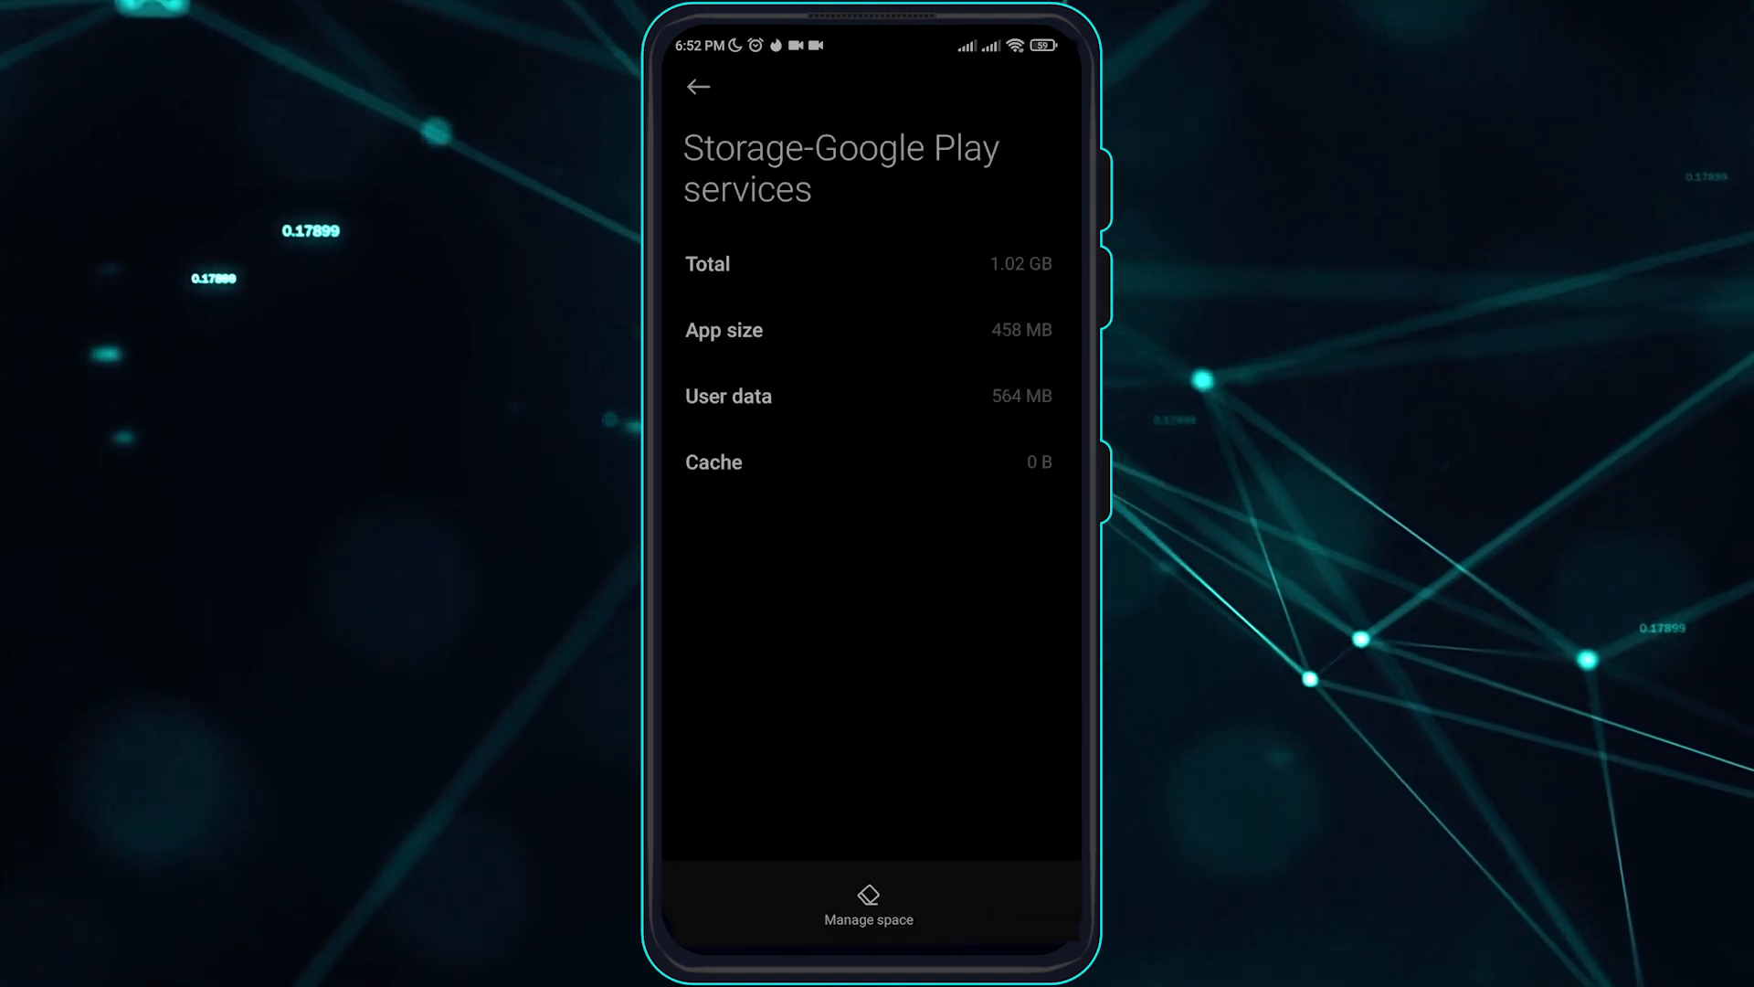
click(698, 84)
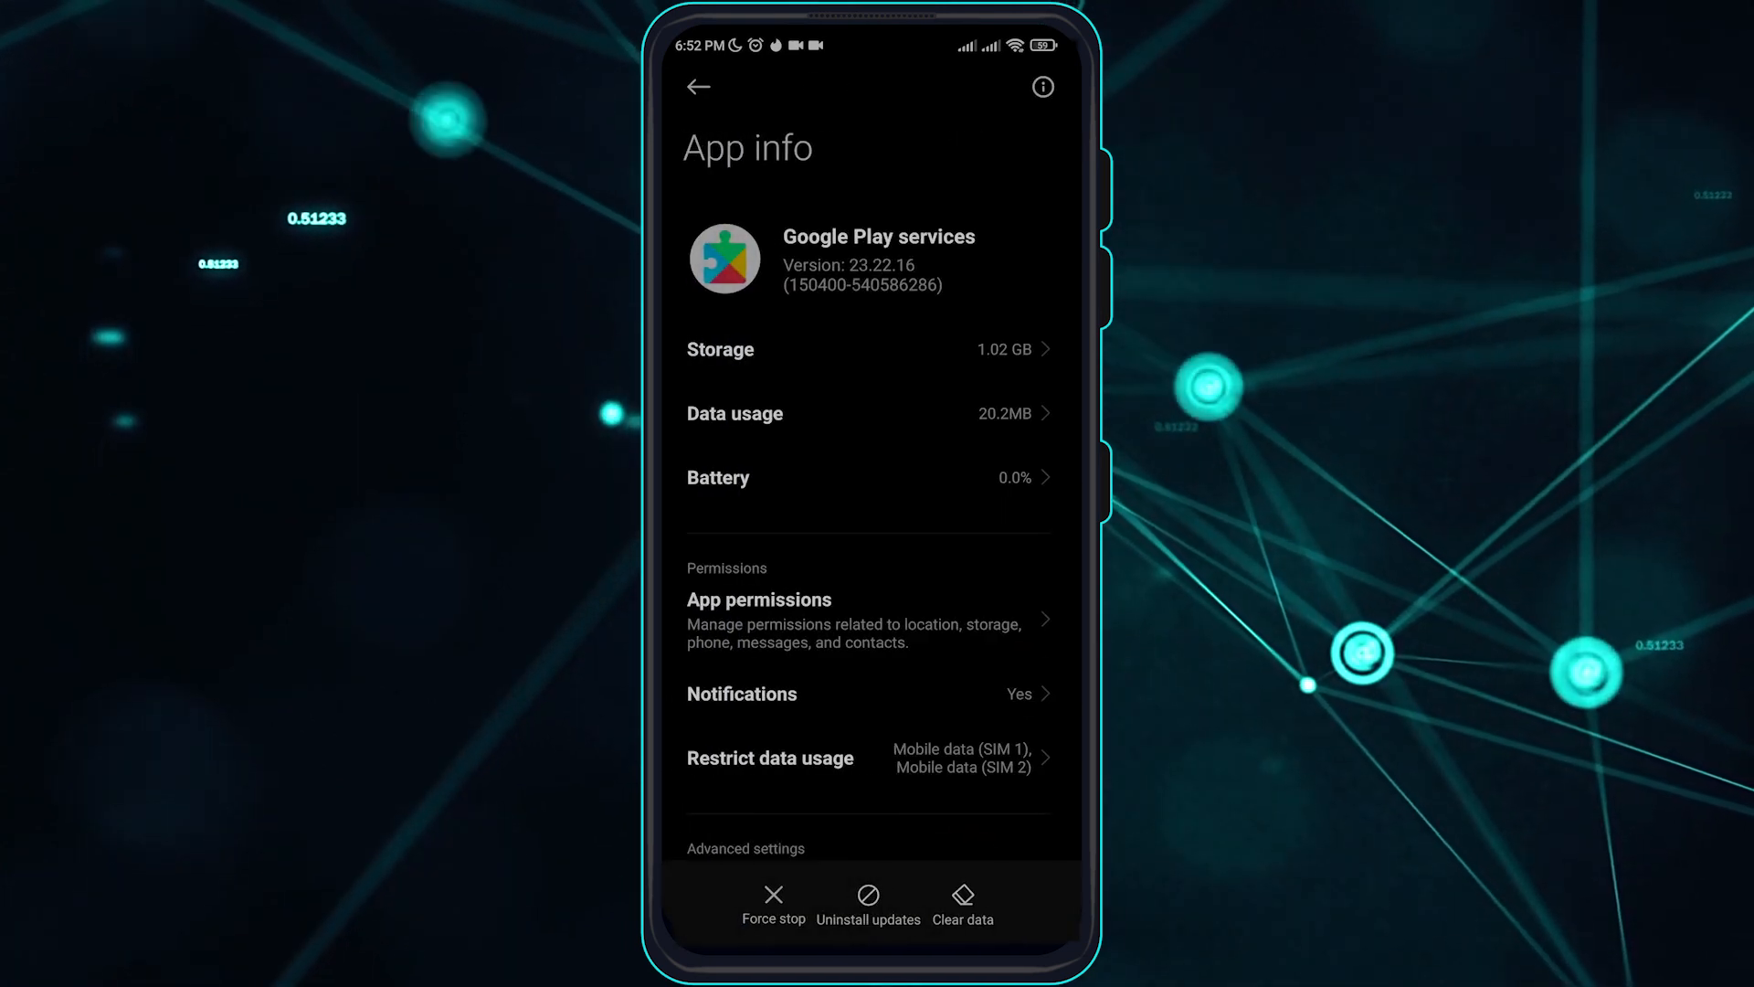
Uninstall the updates of Google Play services and confirm with OK
click(866, 895)
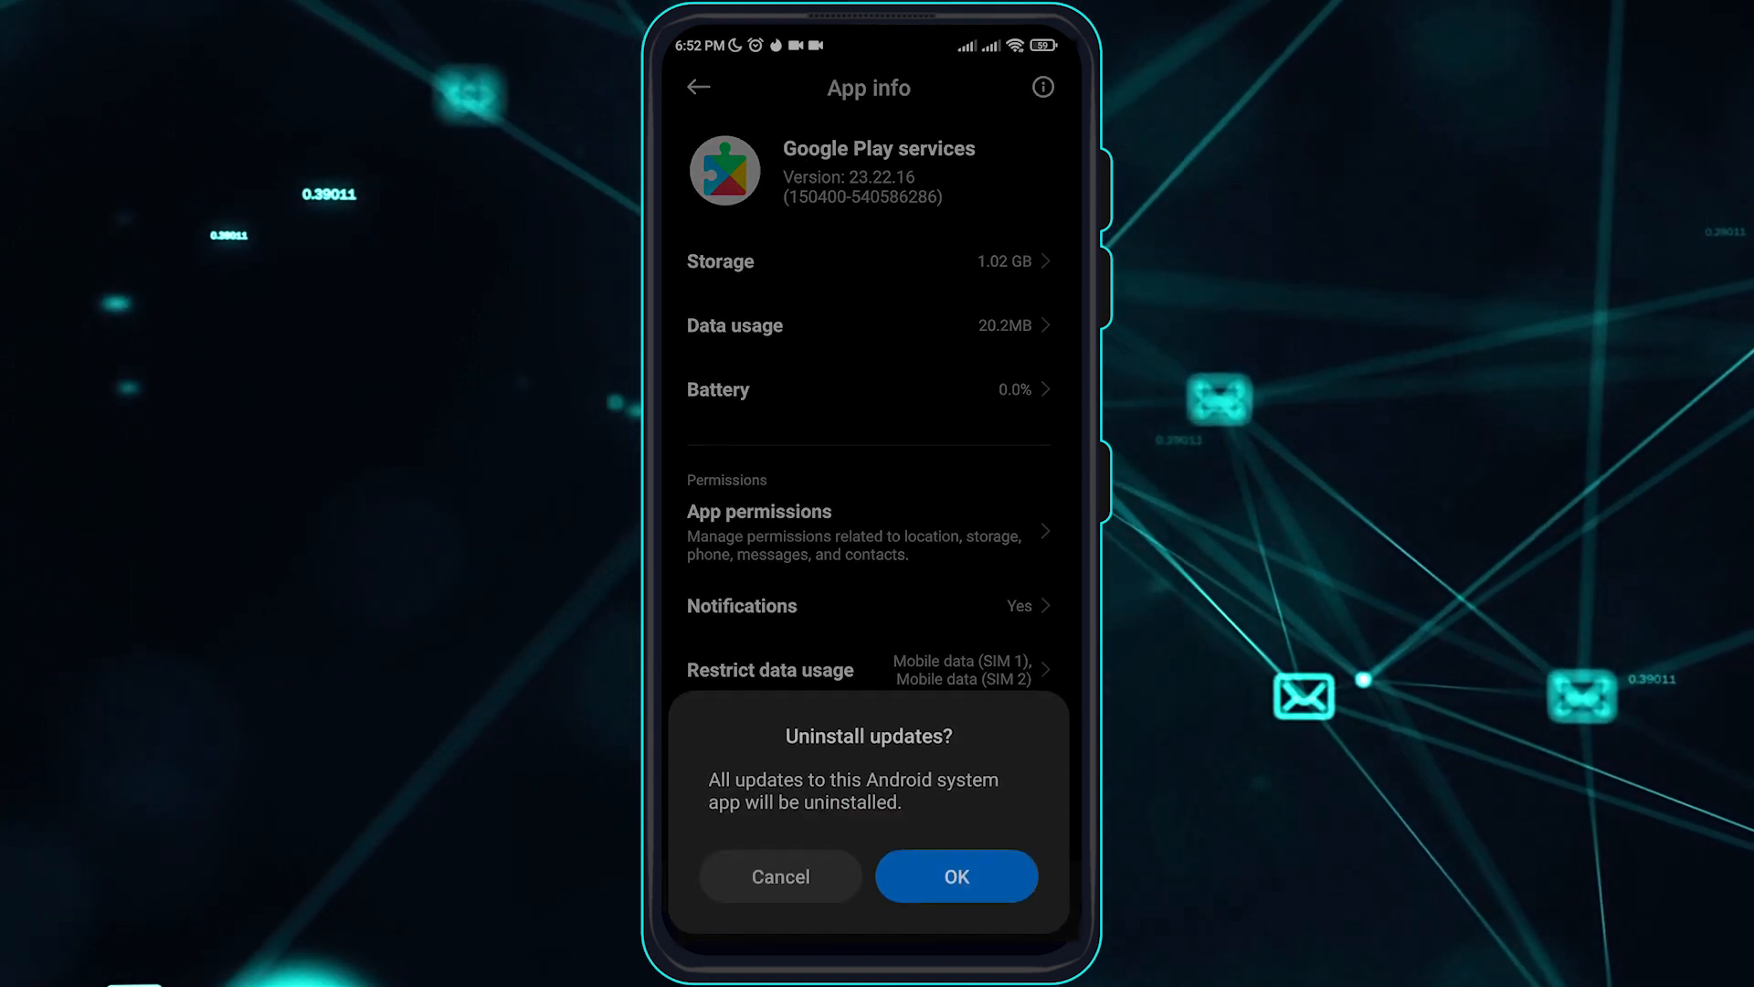
click(956, 875)
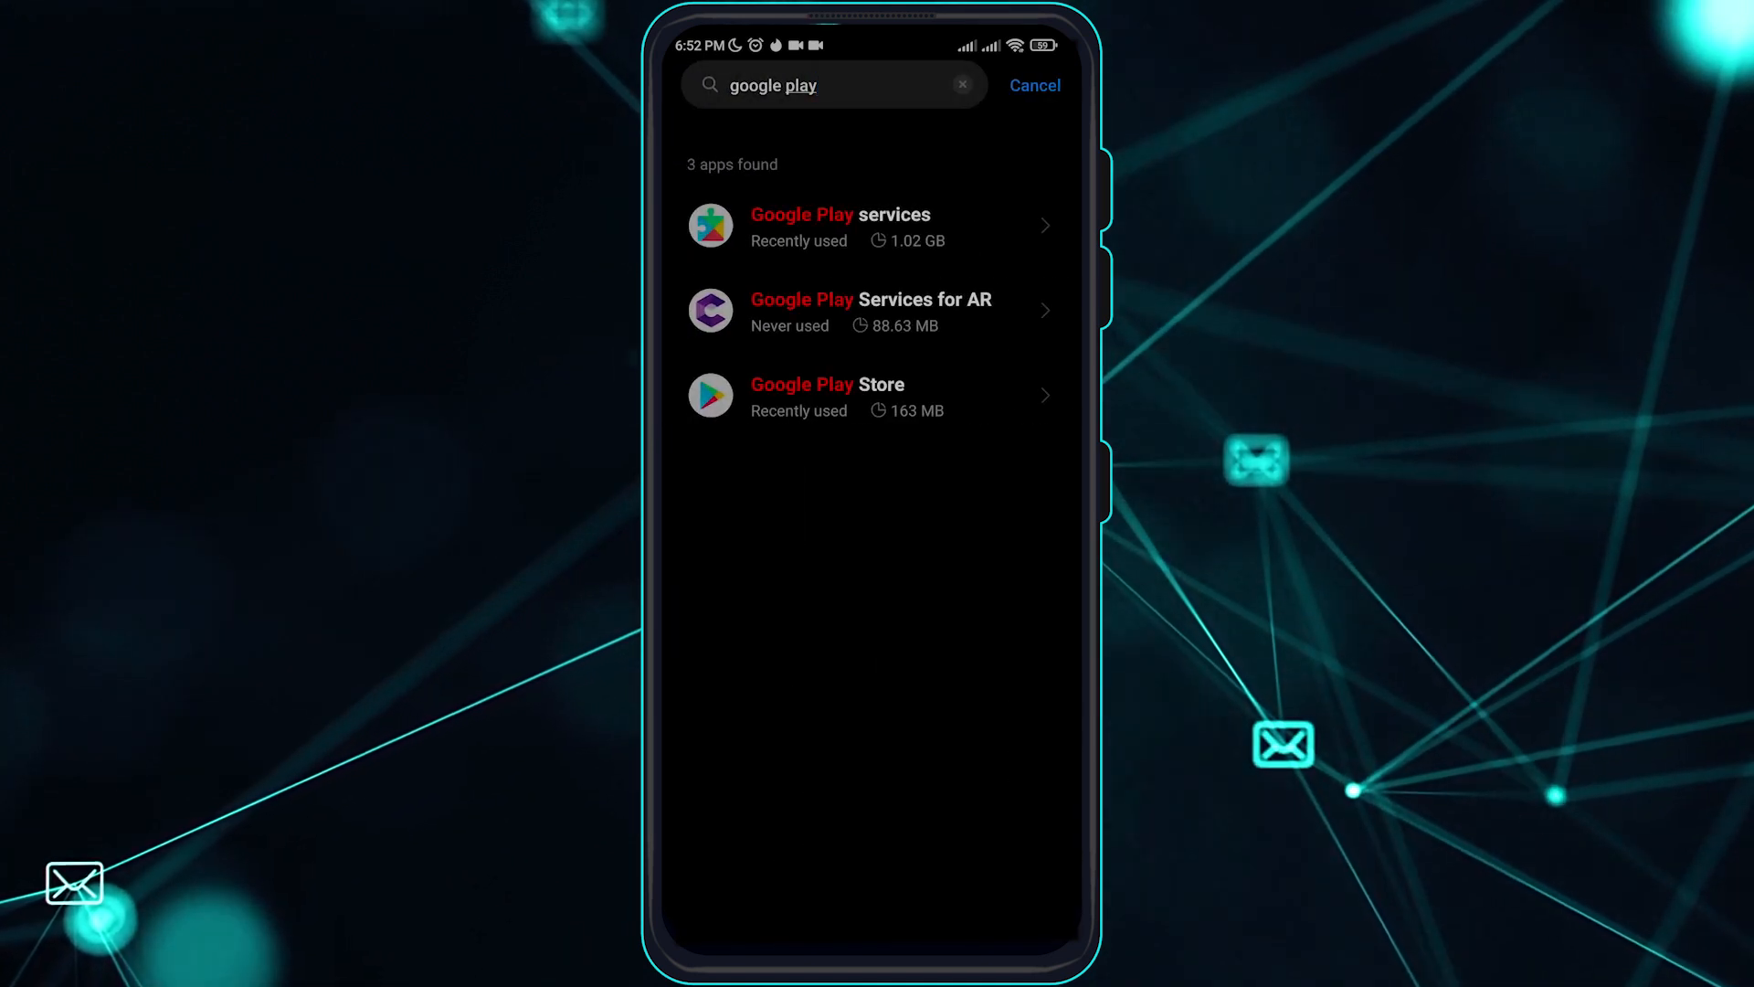
Leave the search and choose Reset app preferences from the Manage apps menu to show its confirmation
click(1017, 338)
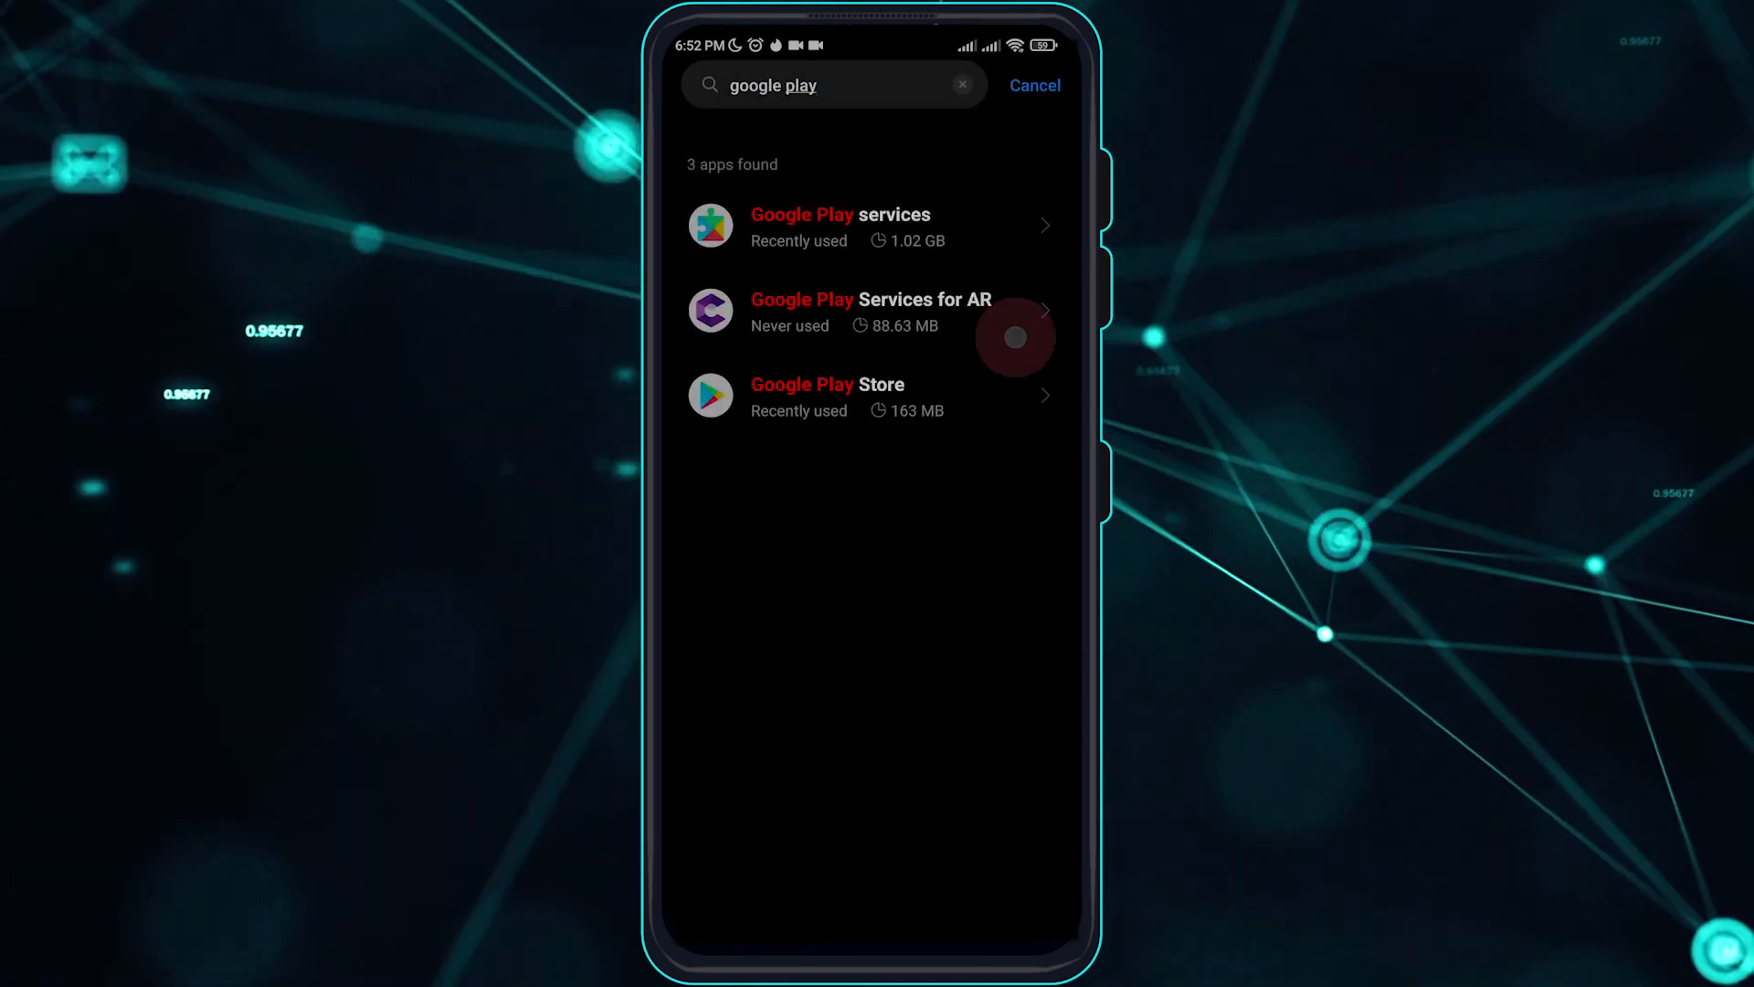
click(1035, 84)
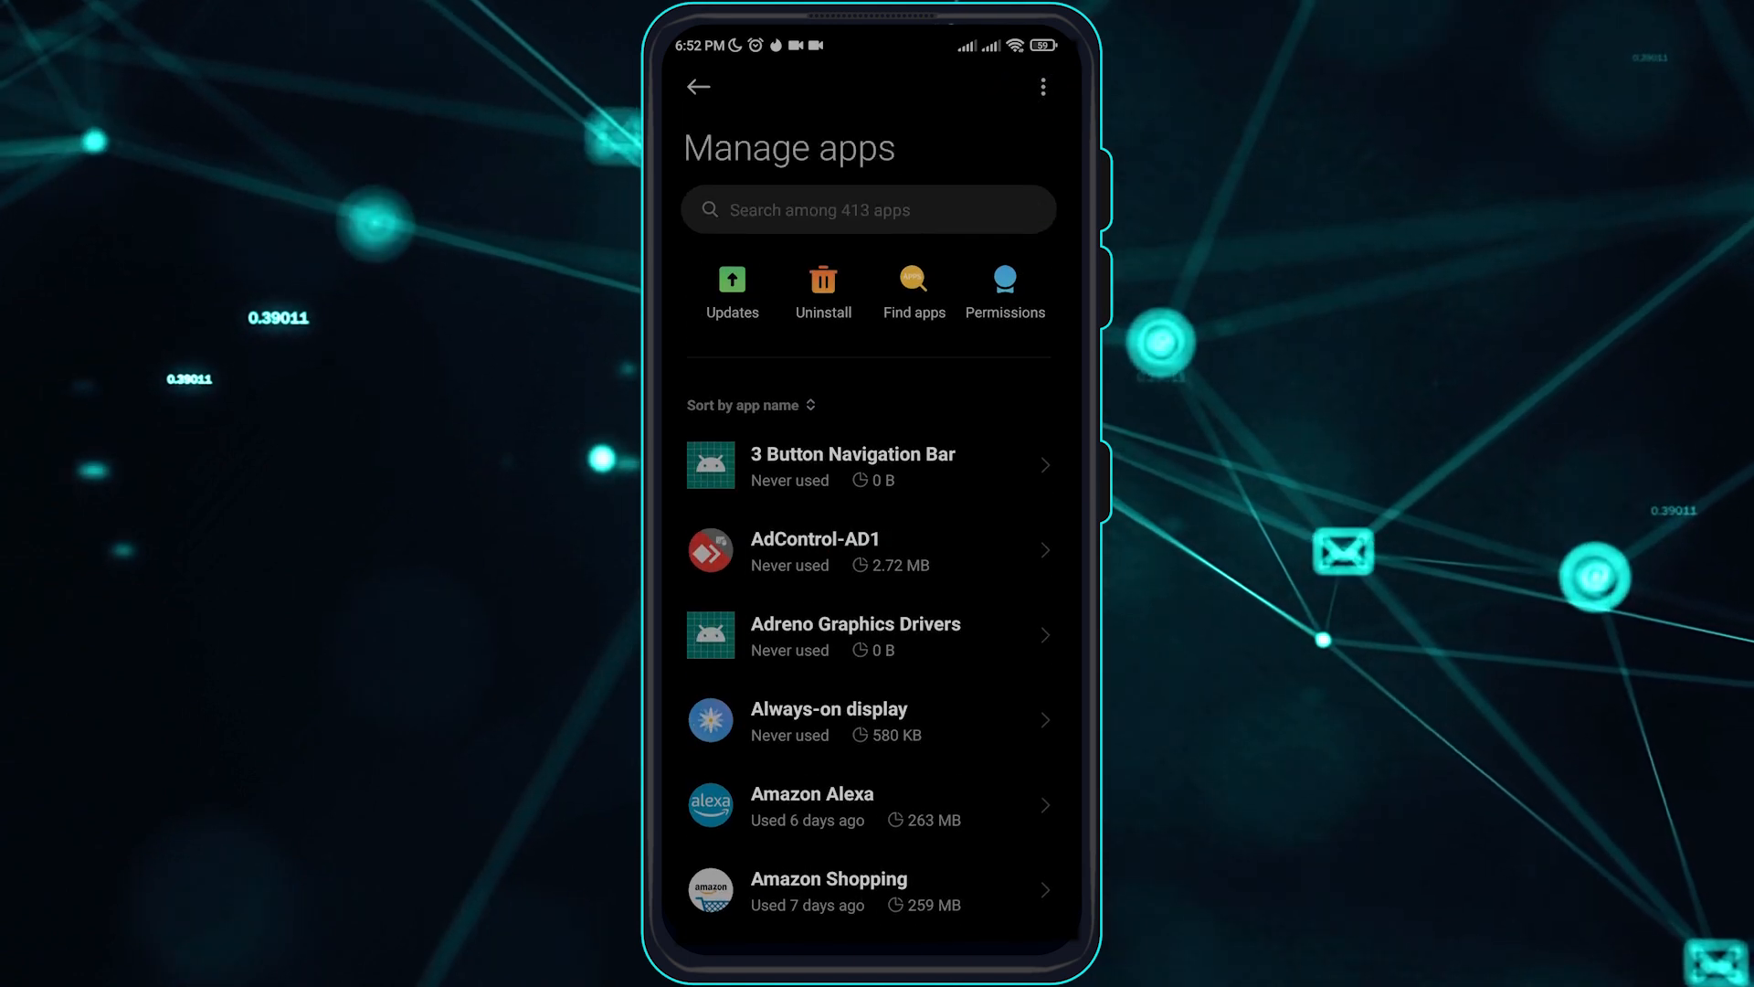
click(1036, 86)
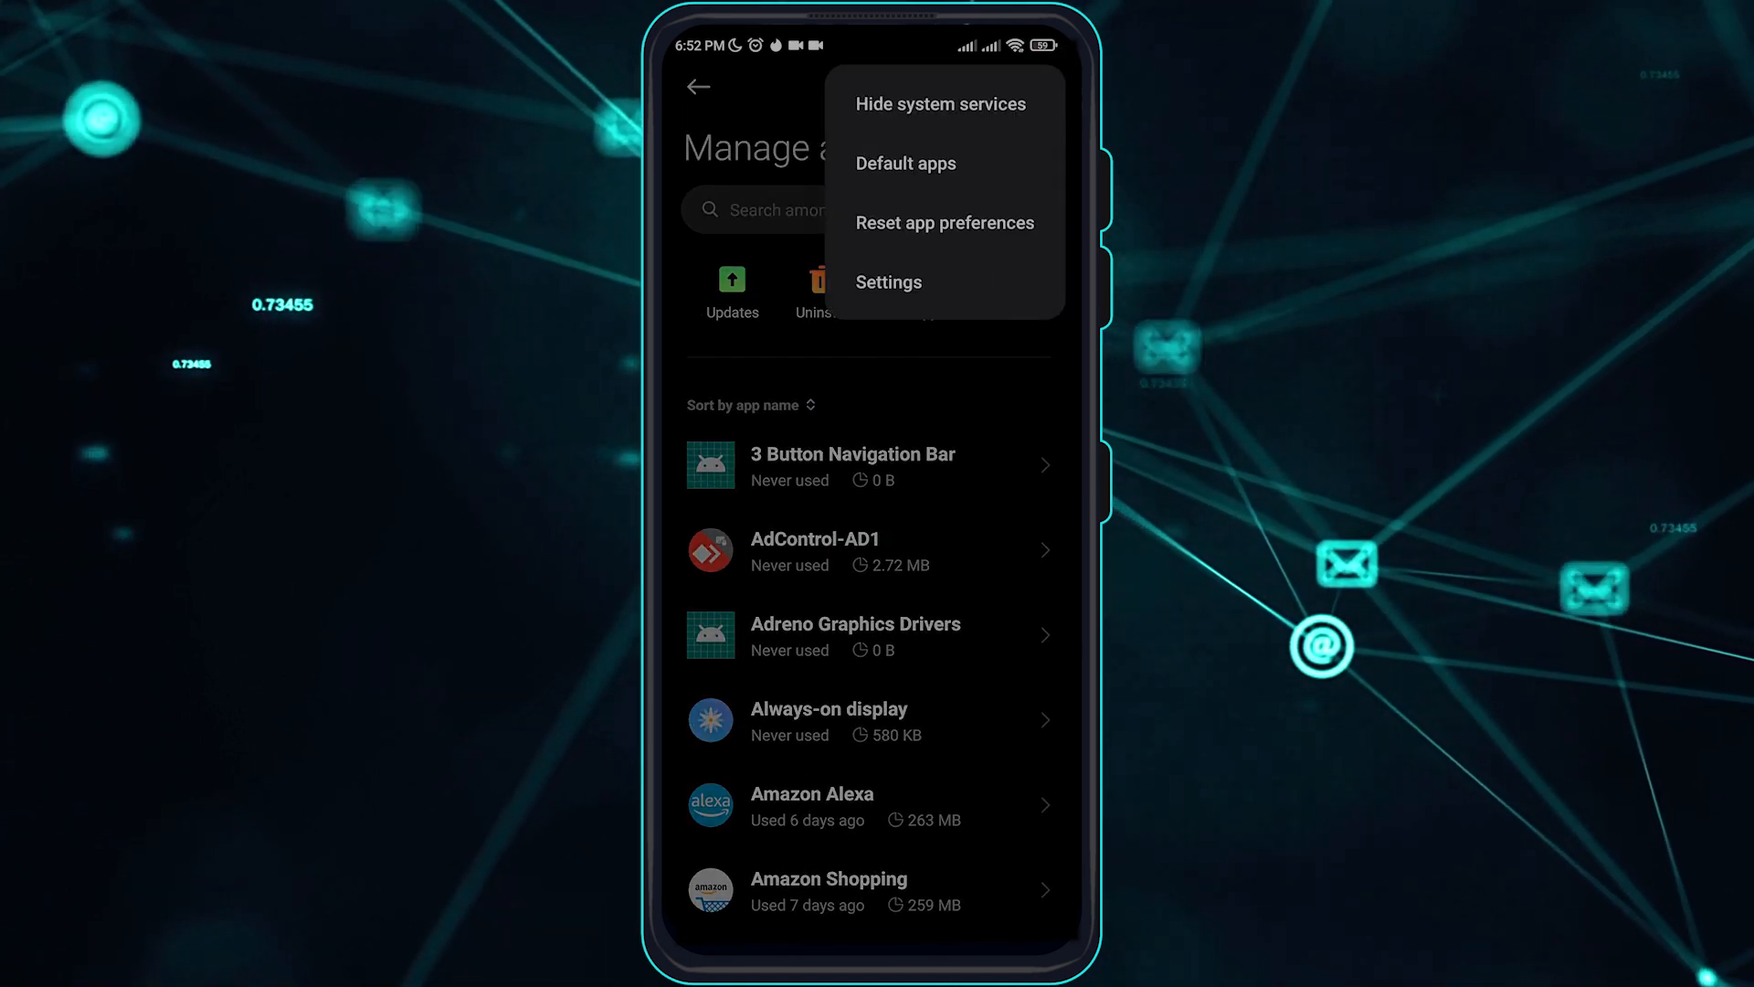
click(969, 232)
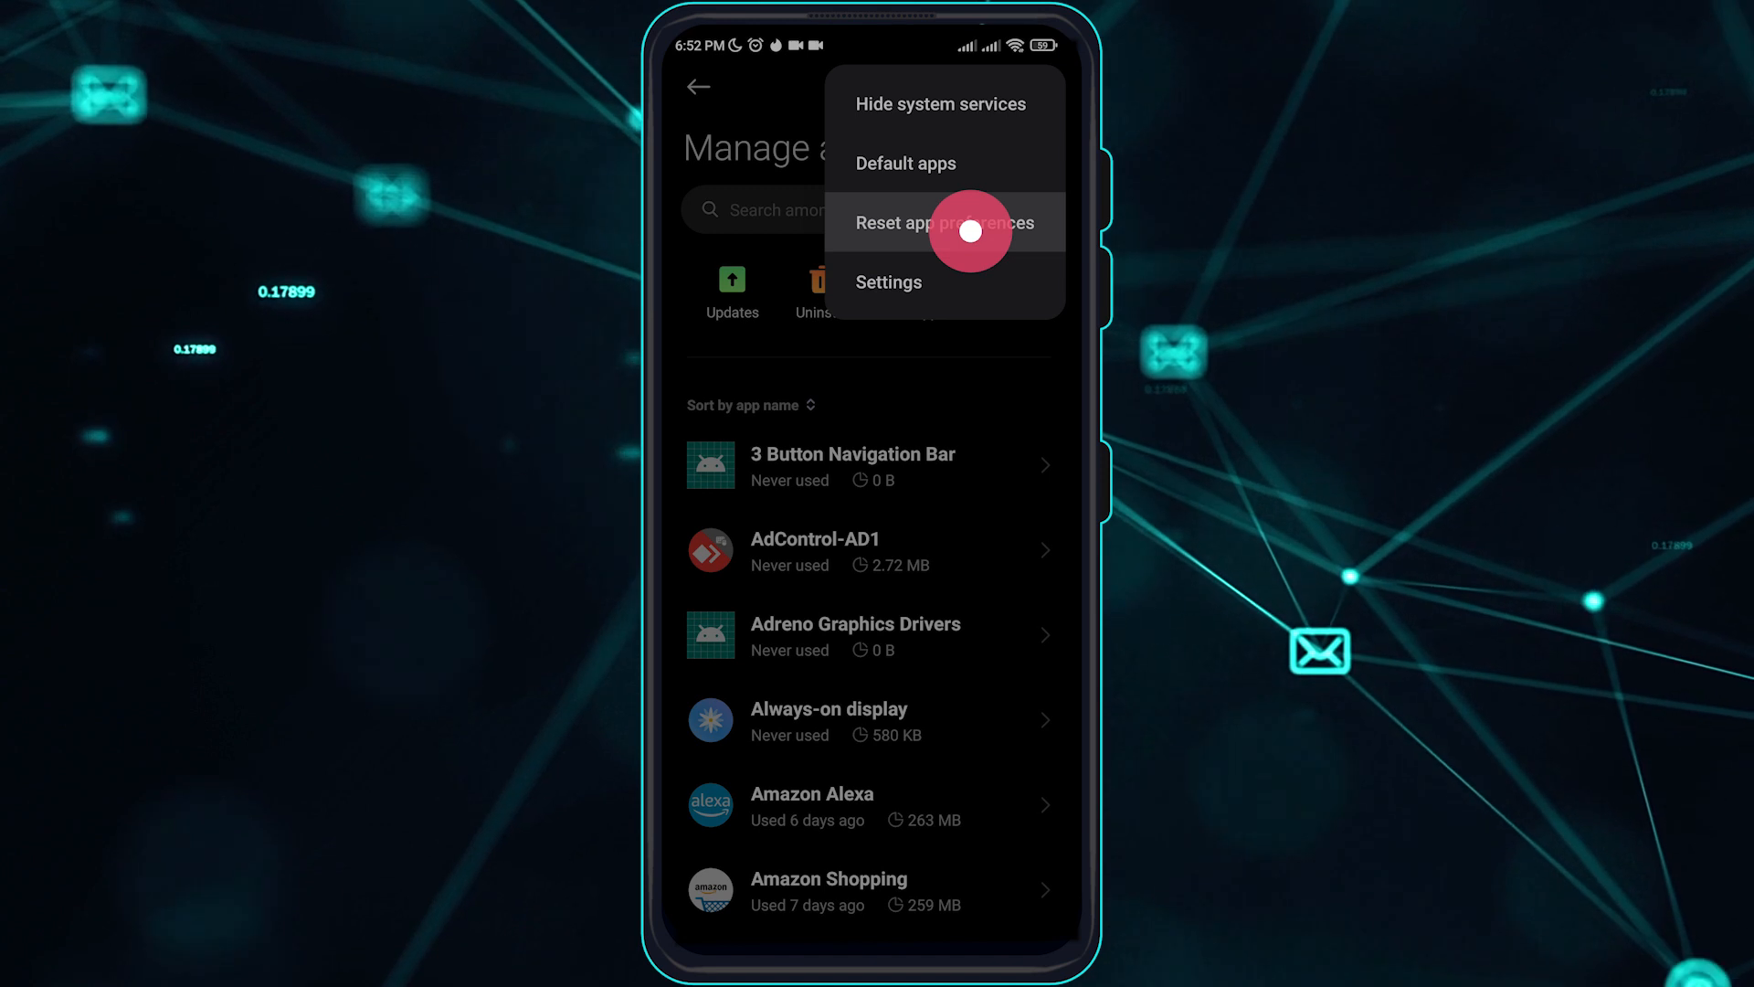
click(946, 221)
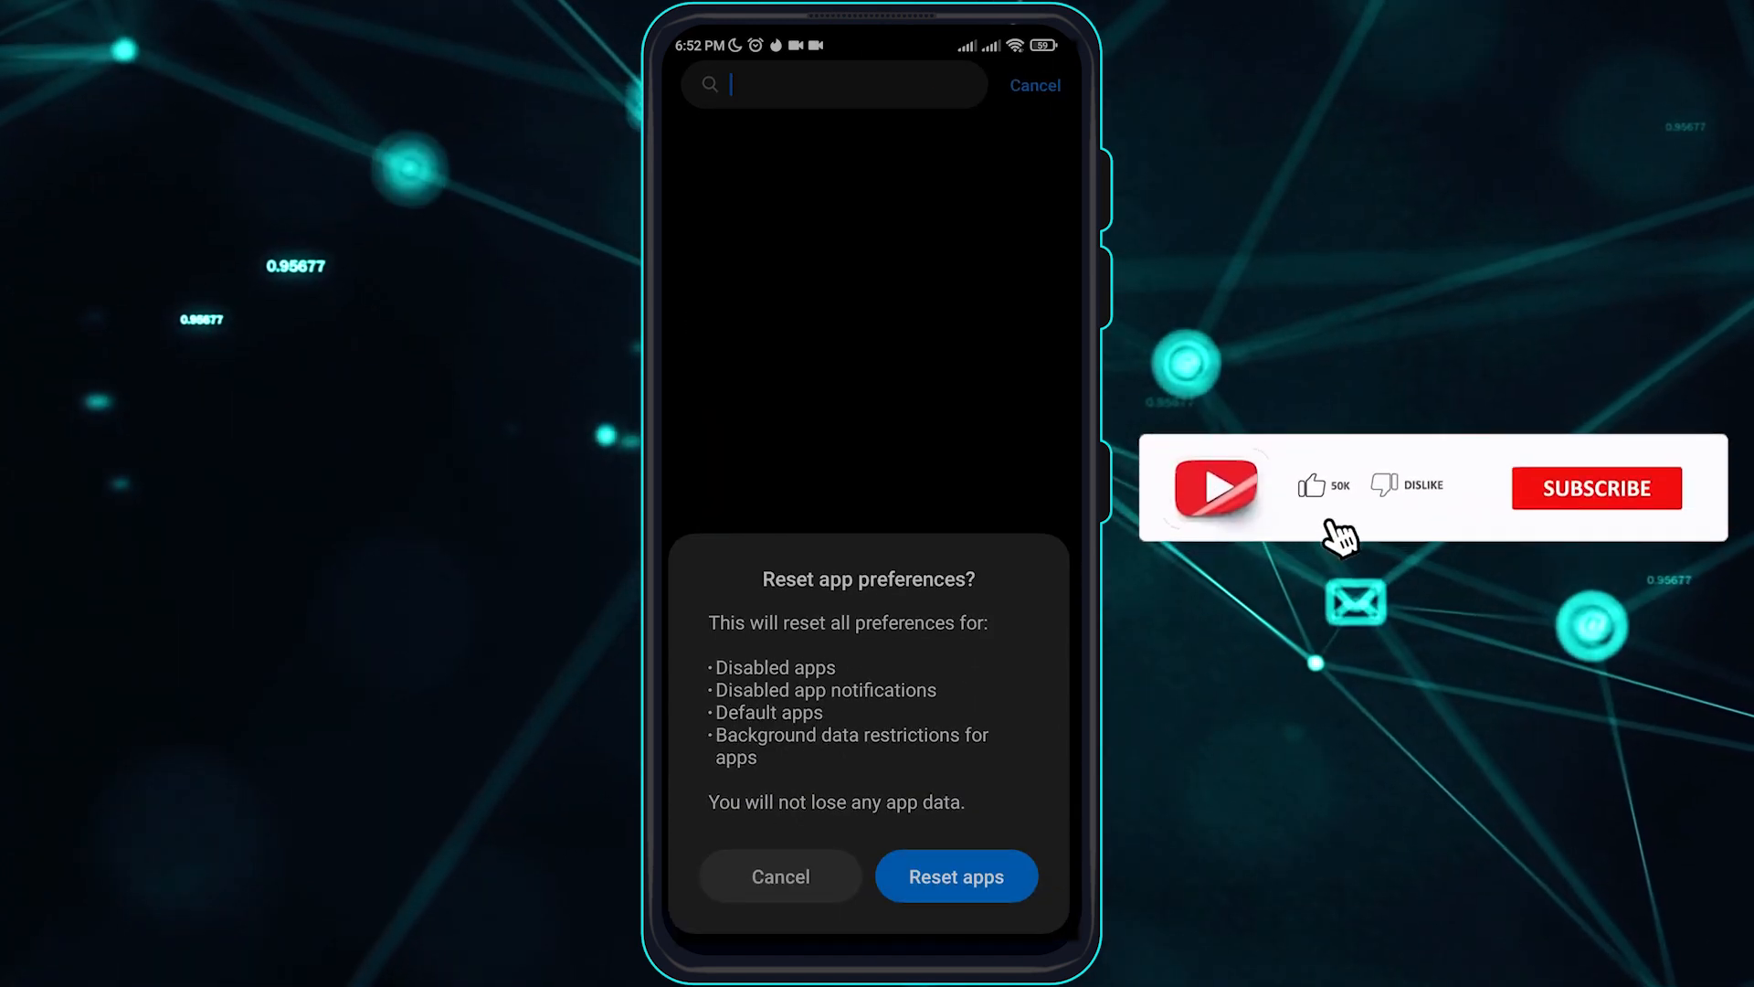
mouse_move(1531, 501)
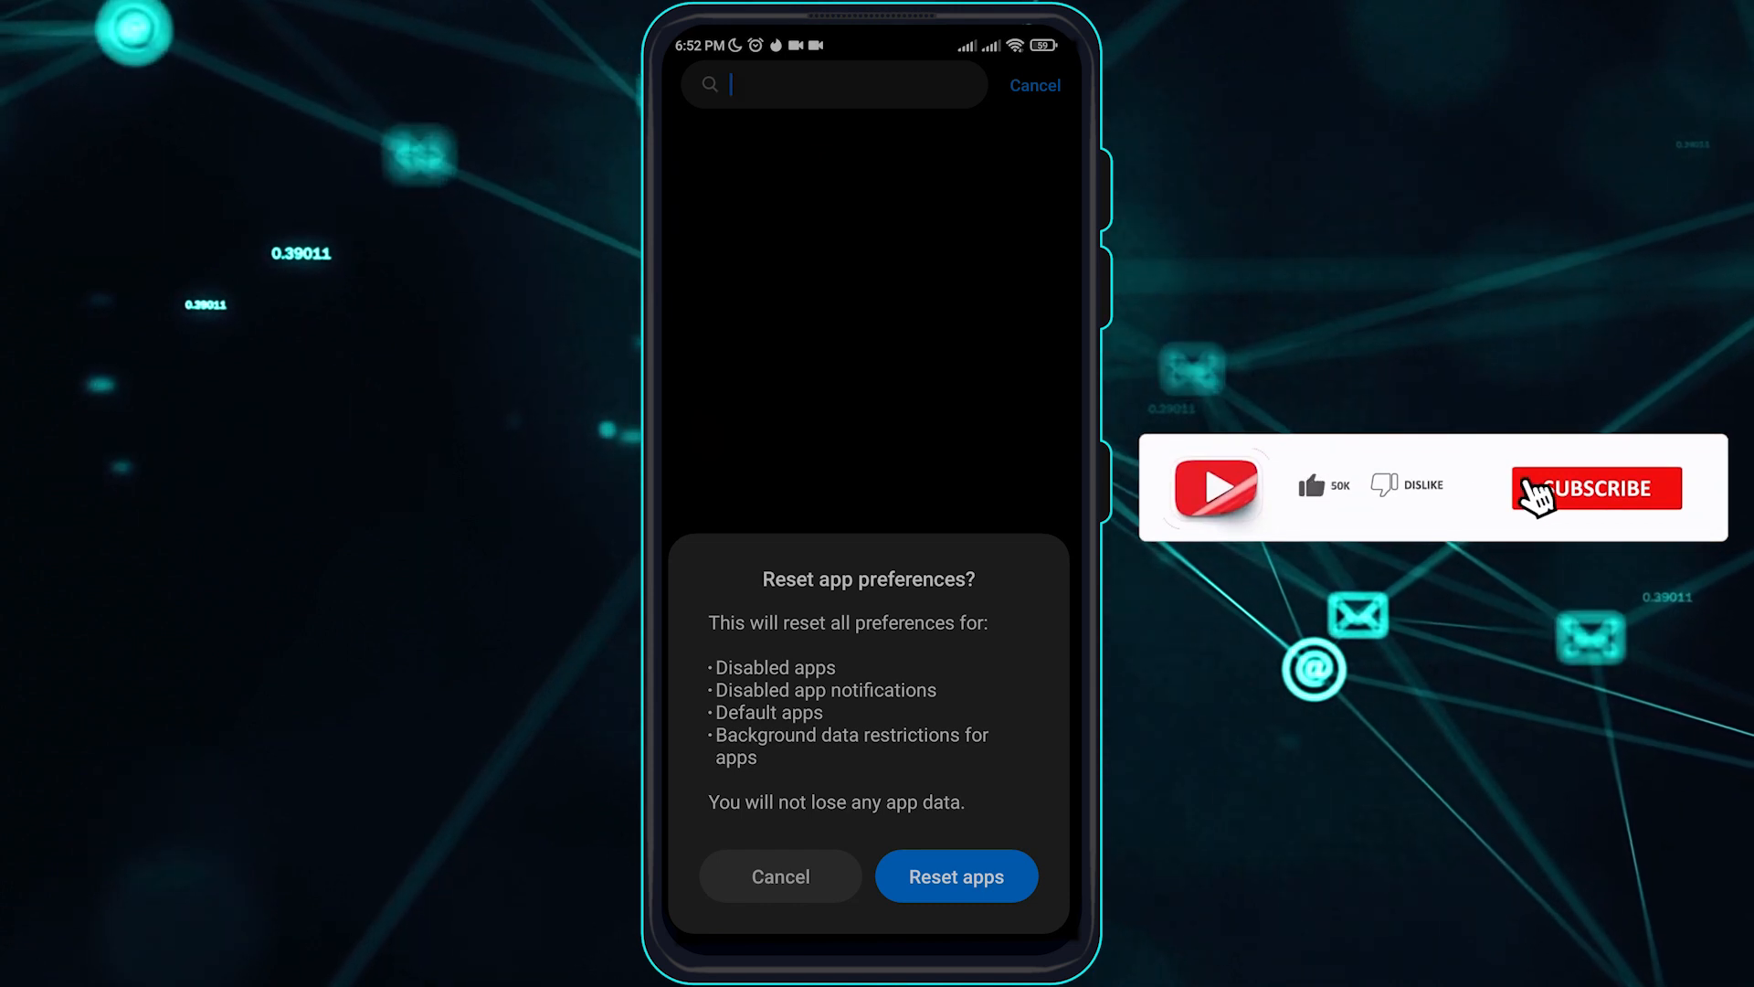